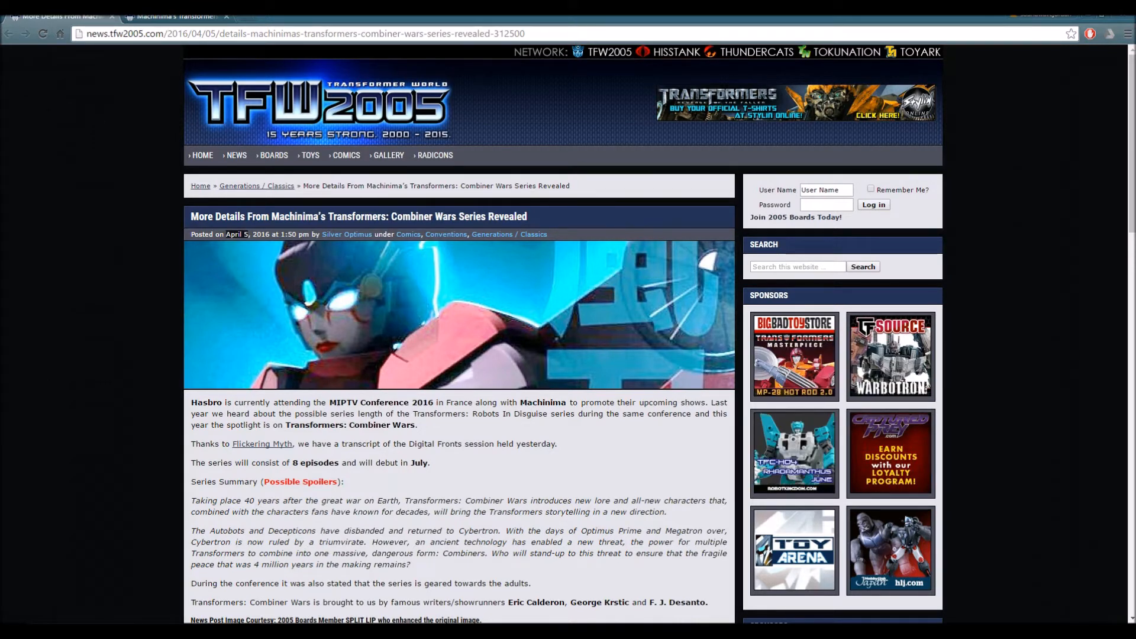
Scroll through the earlier article's comments and land on the Combiner Wars Sneak Peek article
scroll("down", 3)
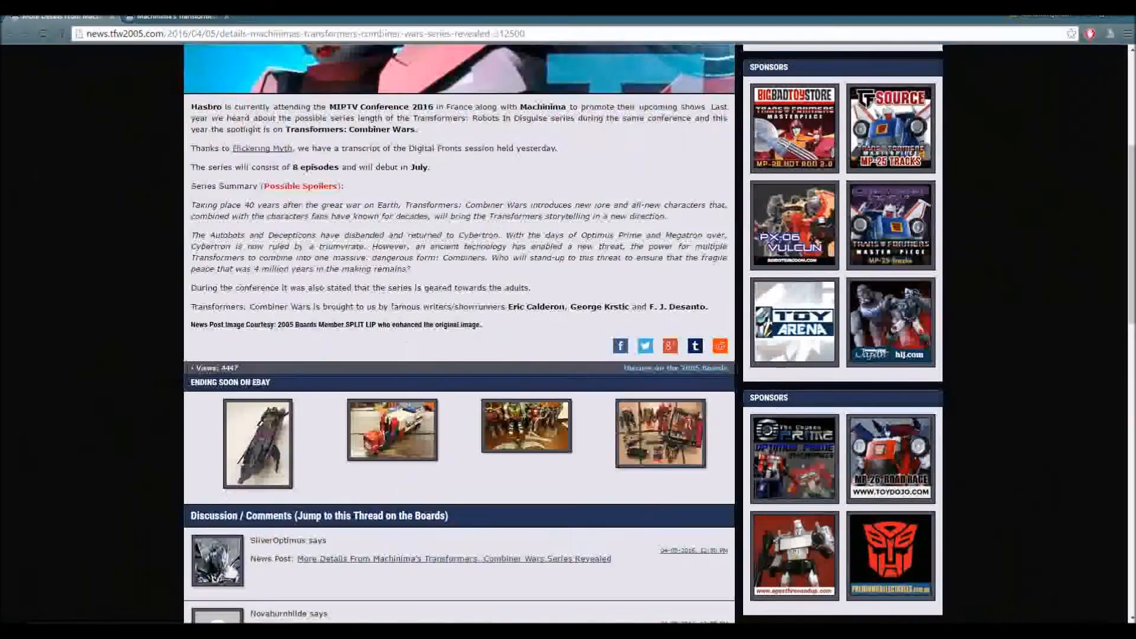
scroll("up", 3)
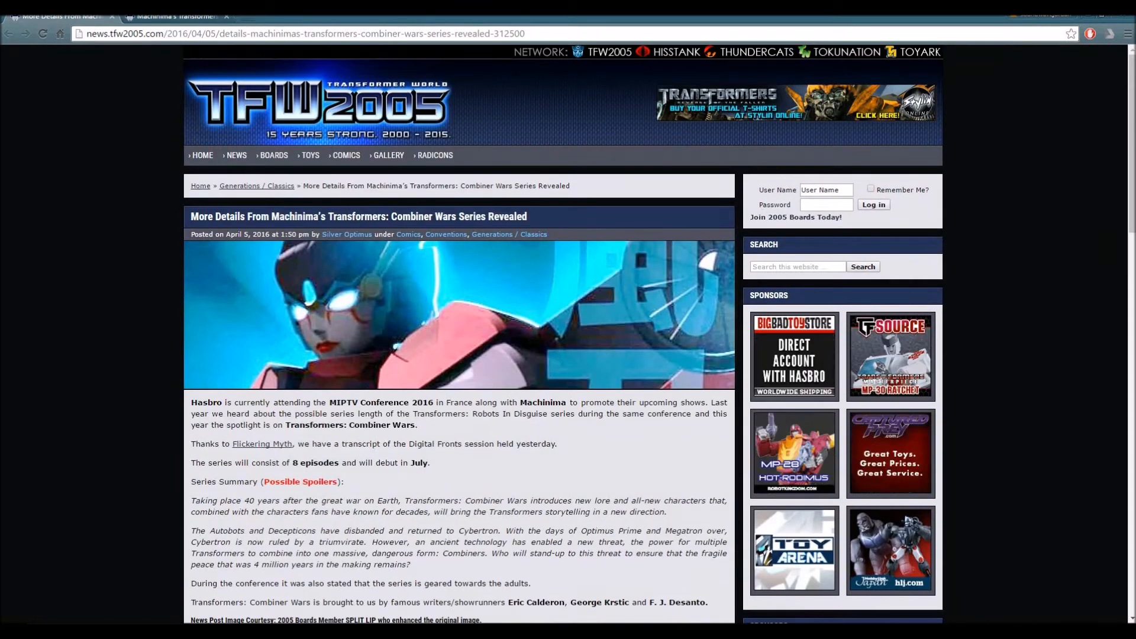
scroll("down", 3)
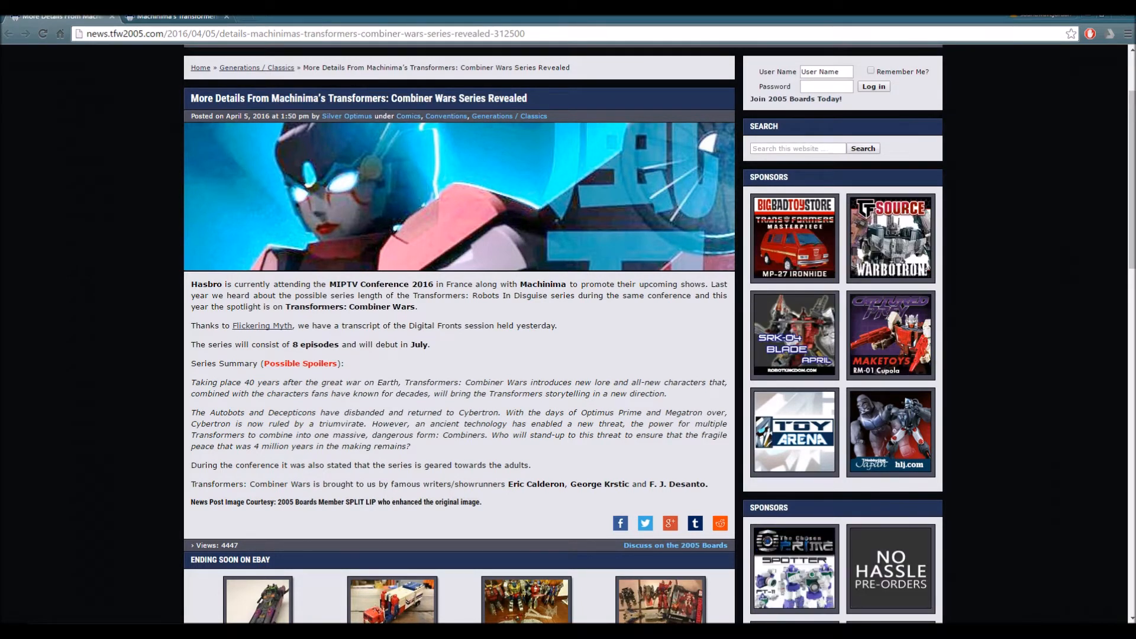
scroll("down", 3)
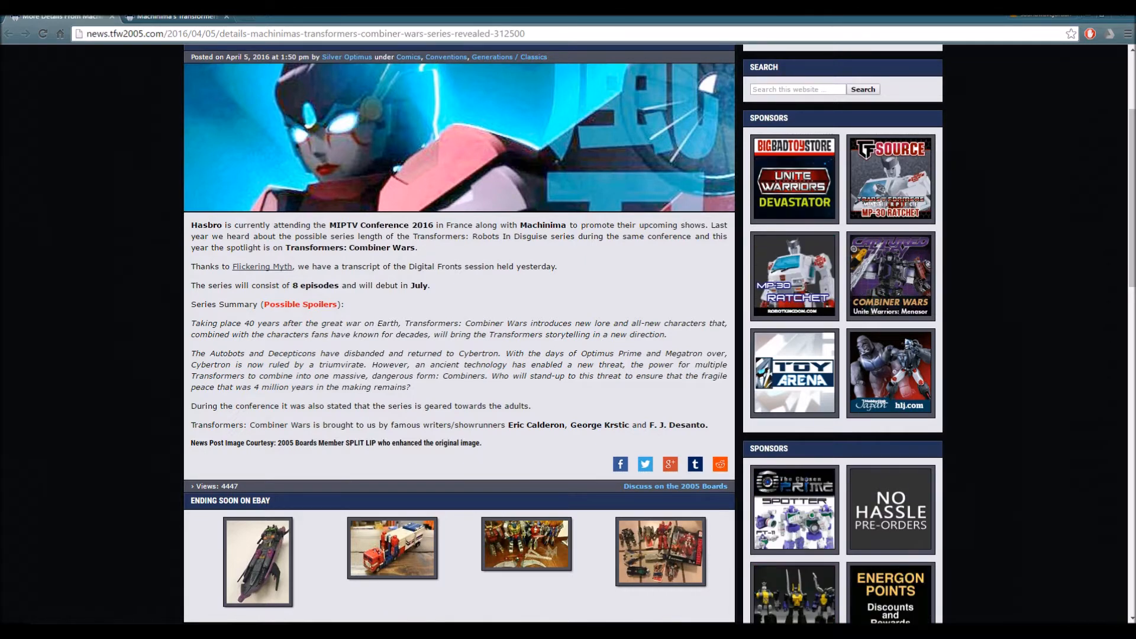
triple_click(360, 406)
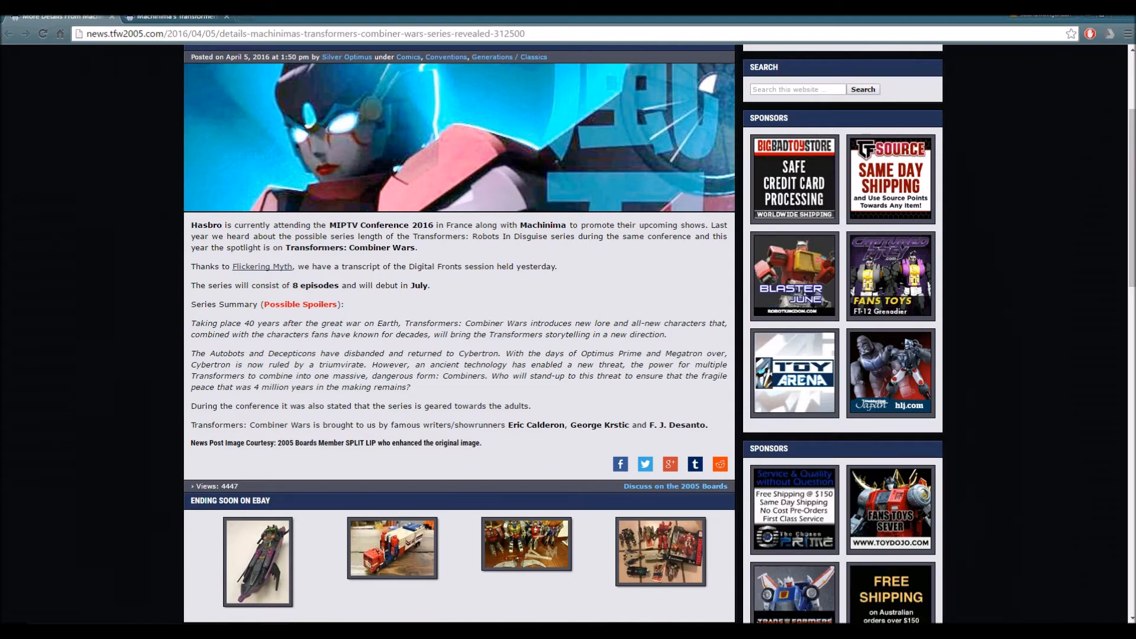
scroll("down", 3)
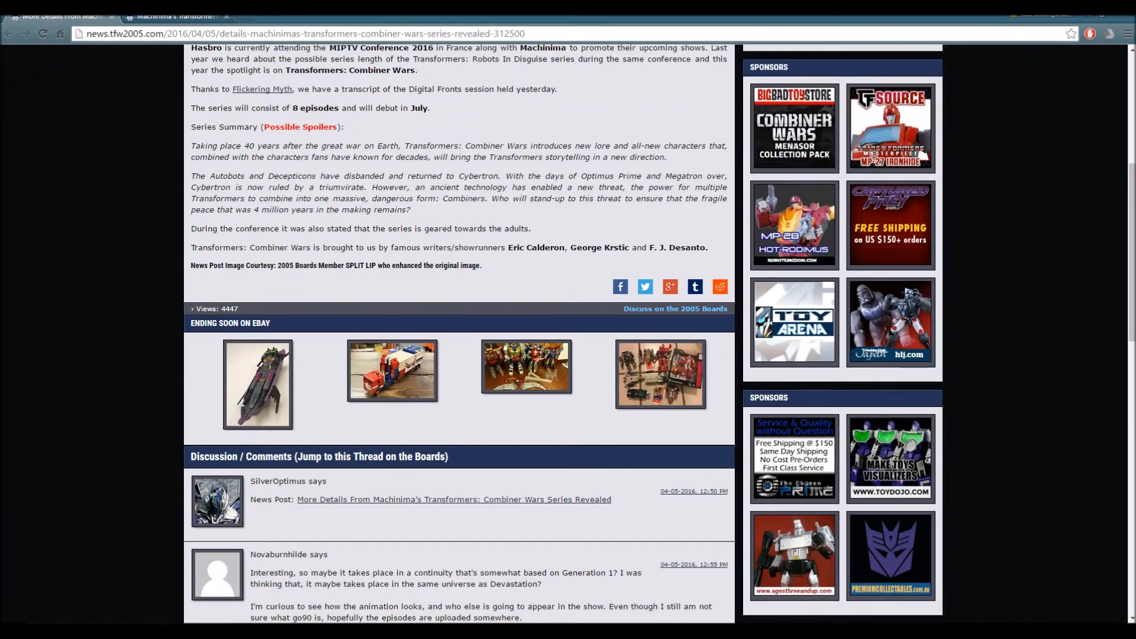
scroll("up", 3)
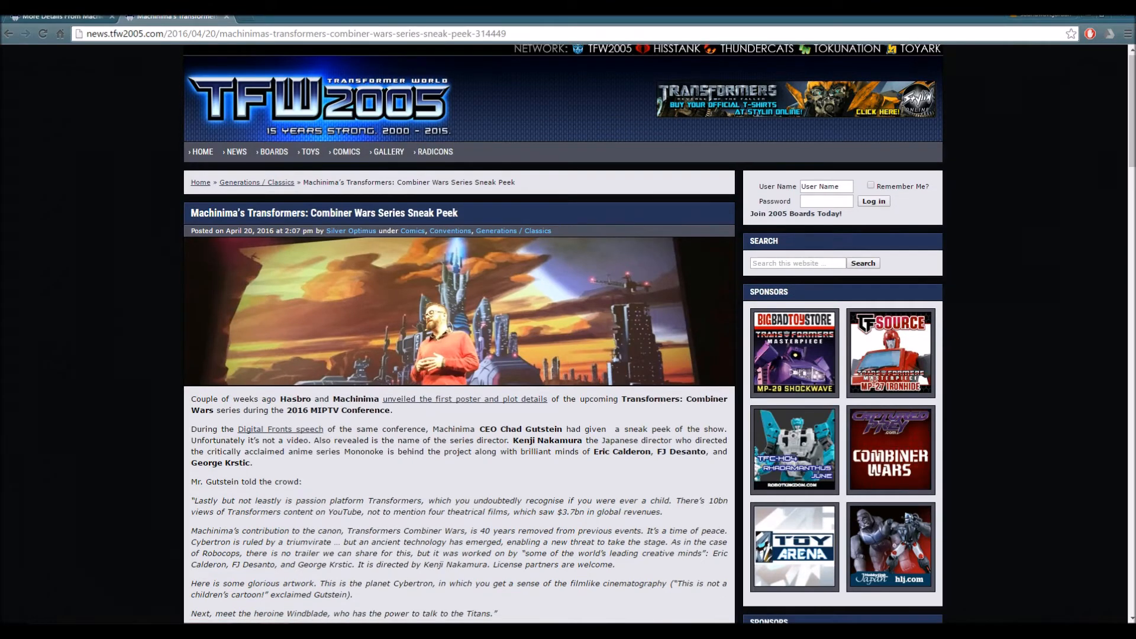
Read past Gutstein's quoted remarks to the July debut note and first stage photo
scroll("down", 3)
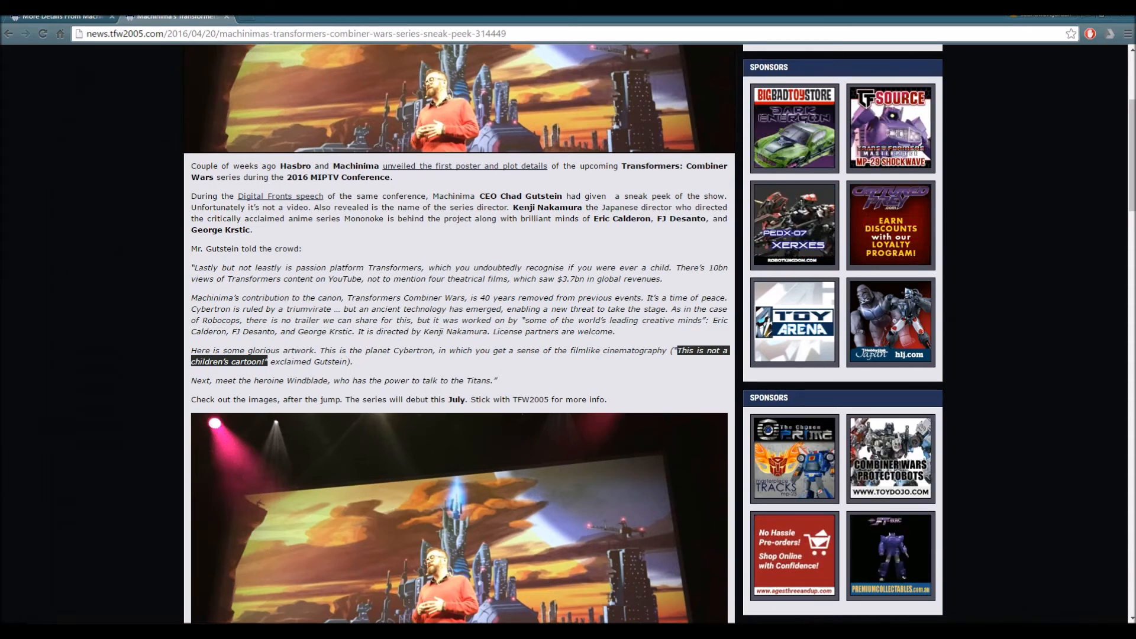
scroll("down", 3)
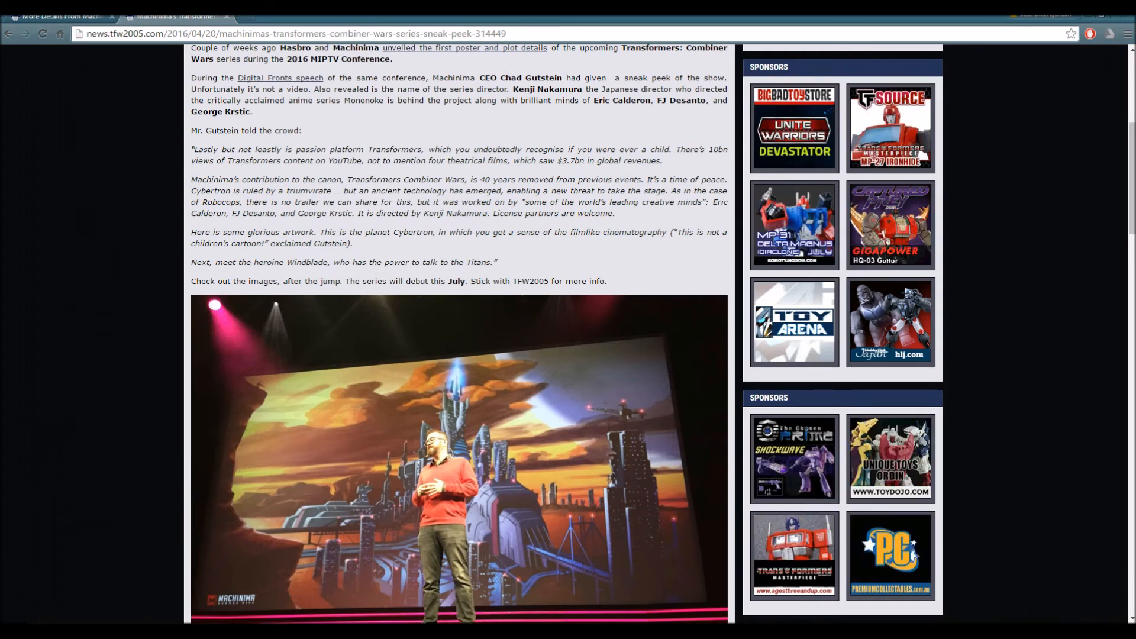
Scroll past both stage photos to the Additional Images gallery and reader comments
scroll("down", 3)
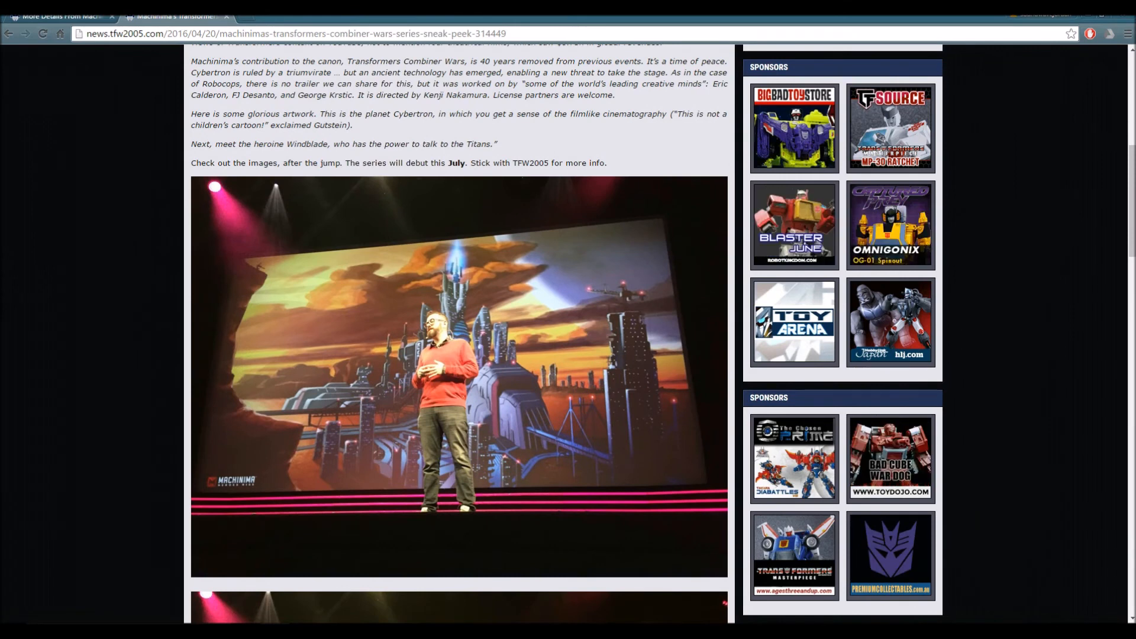
scroll("down", 3)
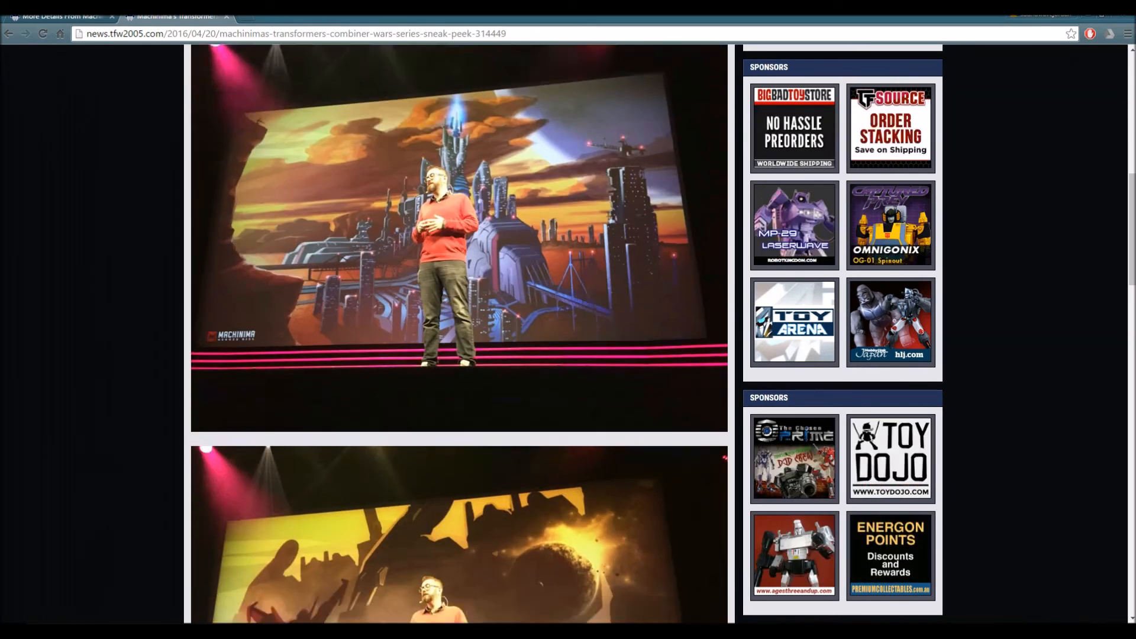
scroll("down", 3)
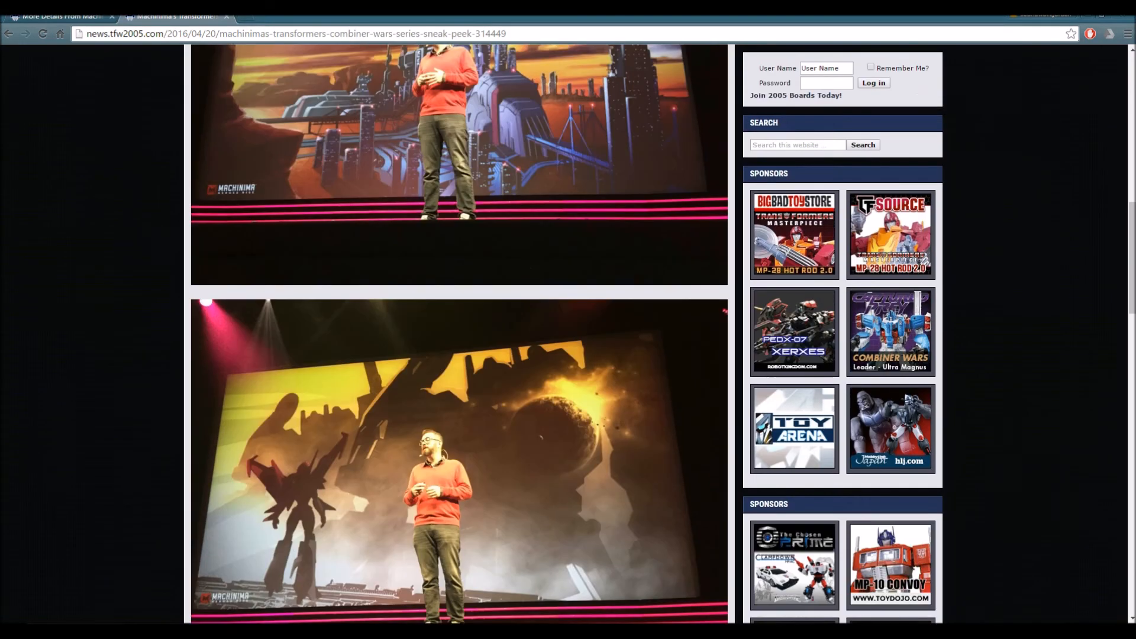
scroll("down", 3)
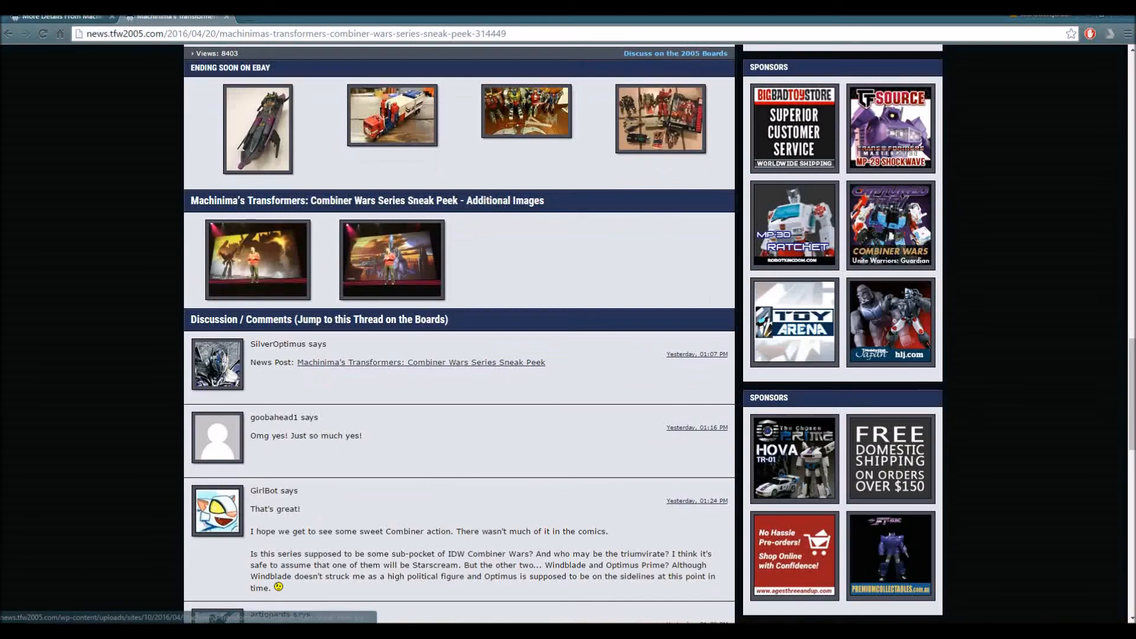
View the Windblade and Cybertron cityscape gallery images enlarged, then close the lightbox
left_click(257, 259)
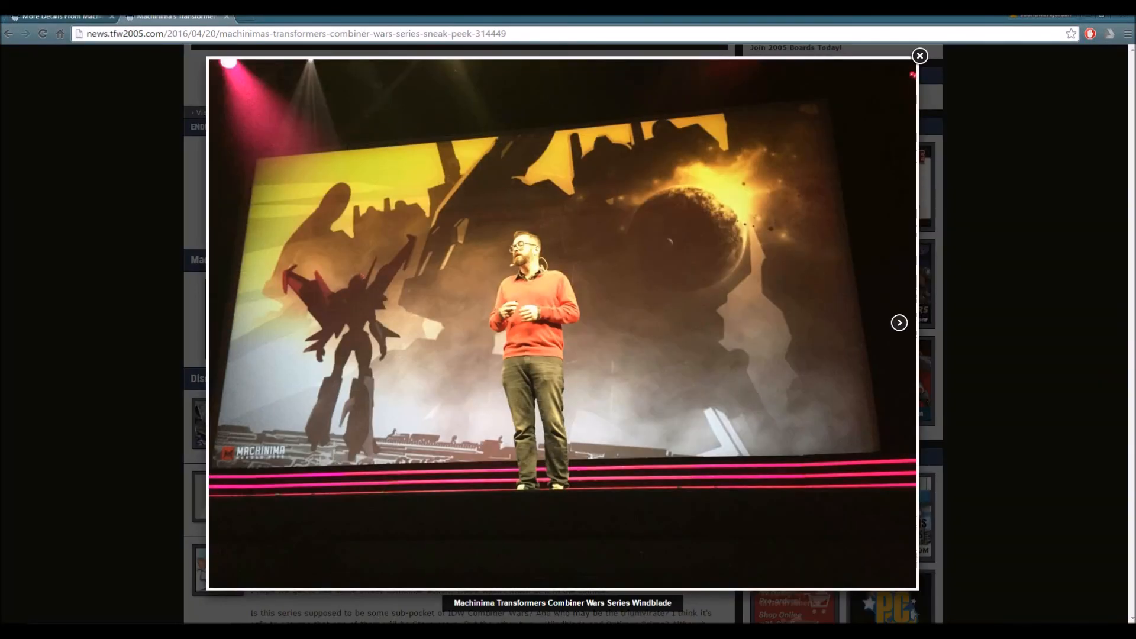
left_click(898, 322)
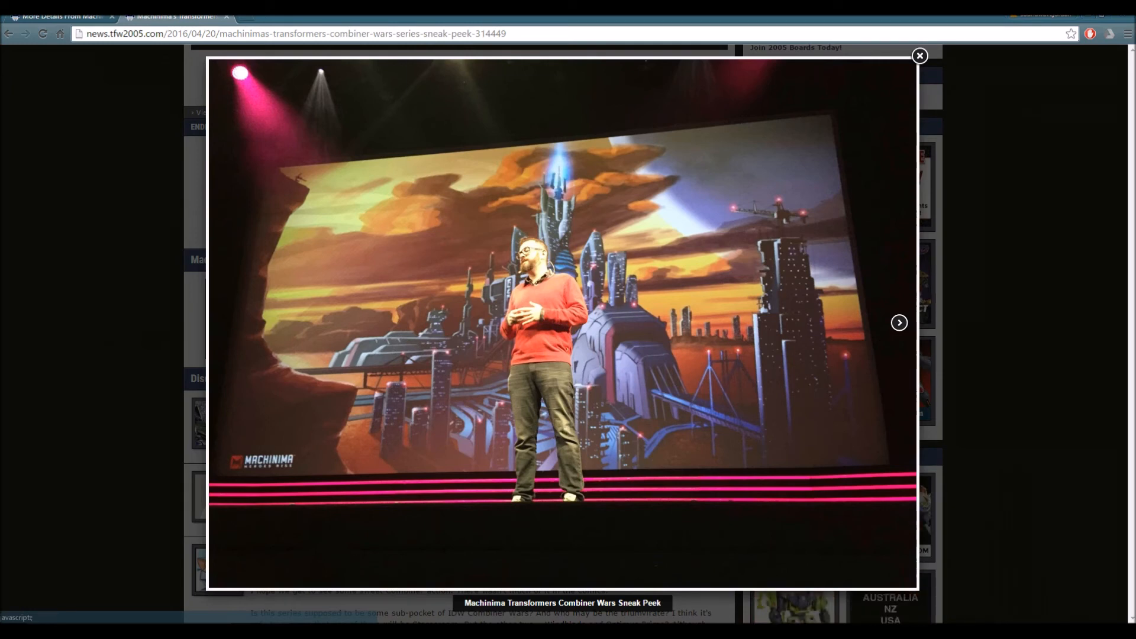
left_click(919, 56)
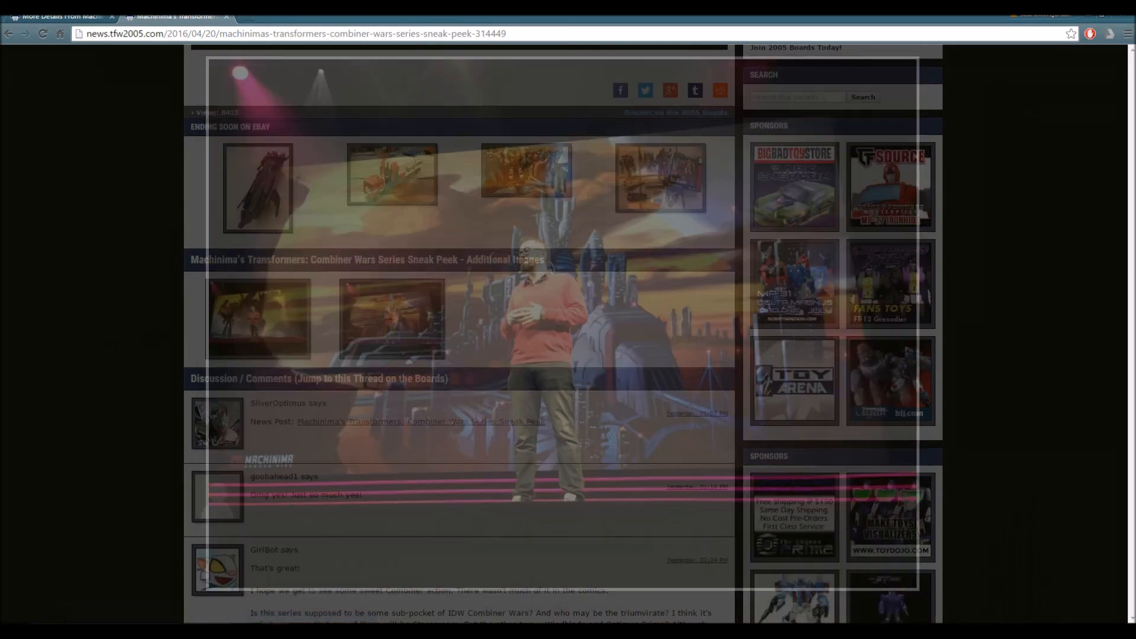
Scroll back and forth through the Sneak Peek article reviewing its text and images
scroll("up", 3)
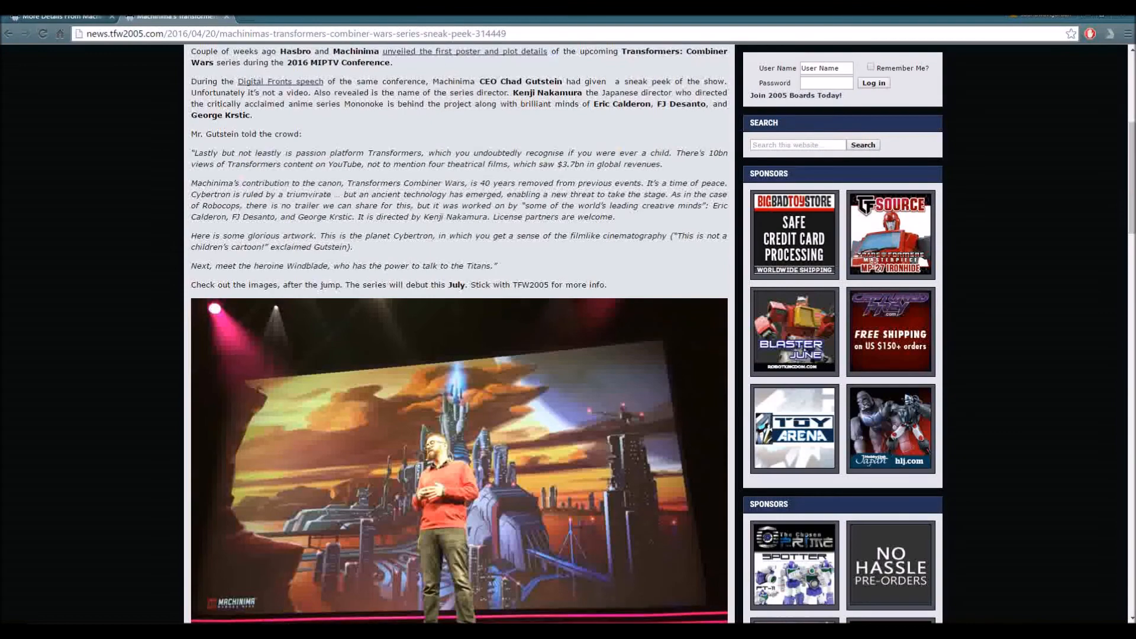
scroll("up", 3)
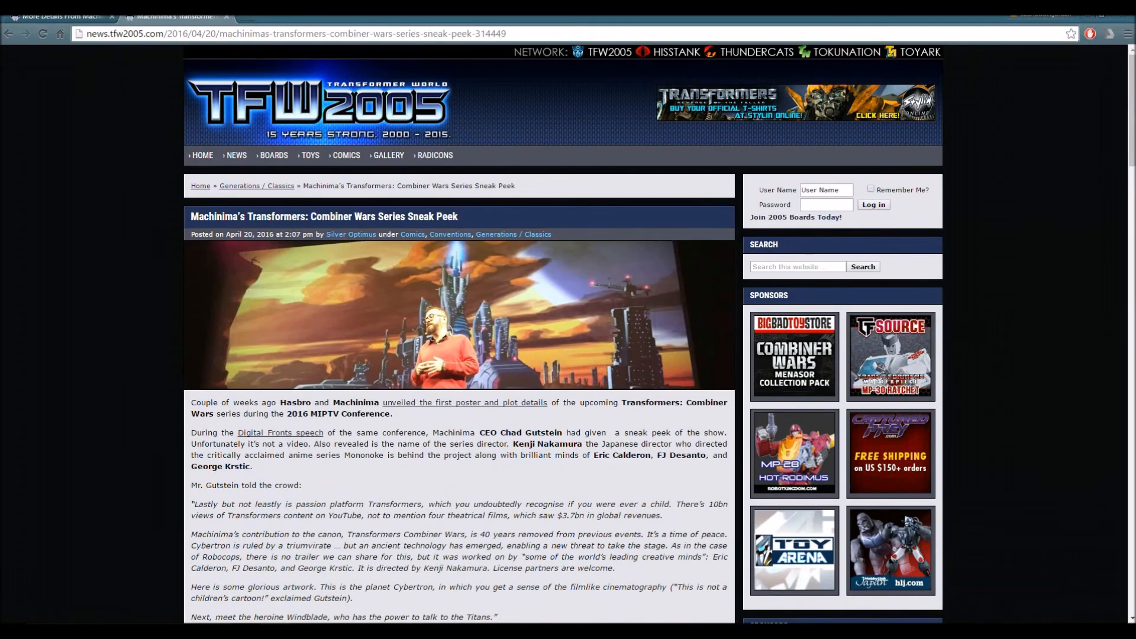
scroll("down", 3)
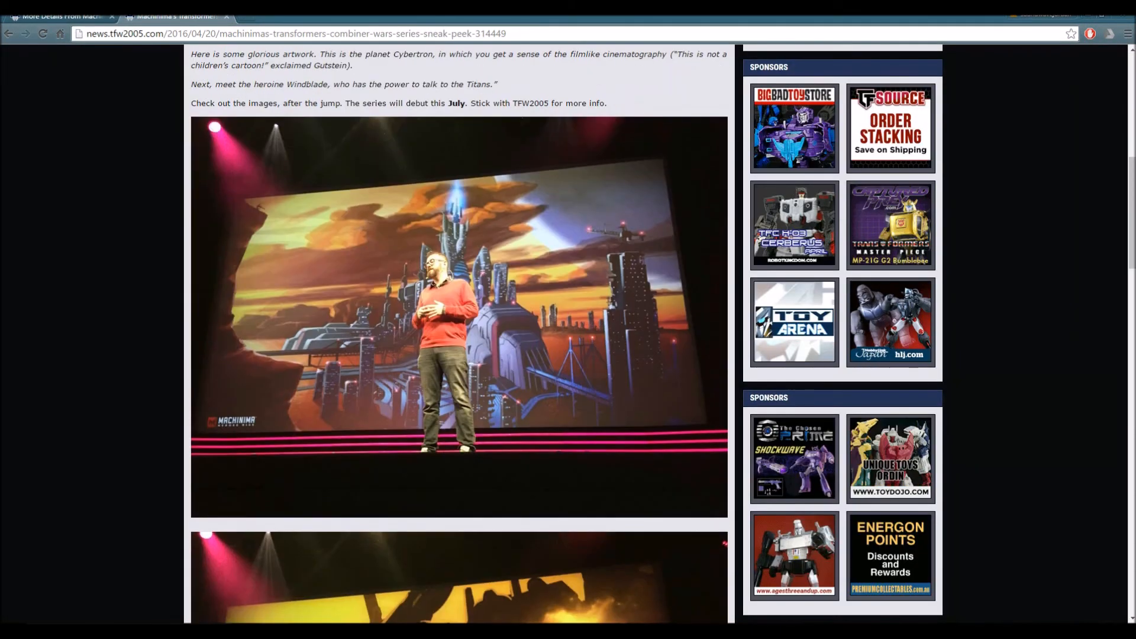
scroll("down", 3)
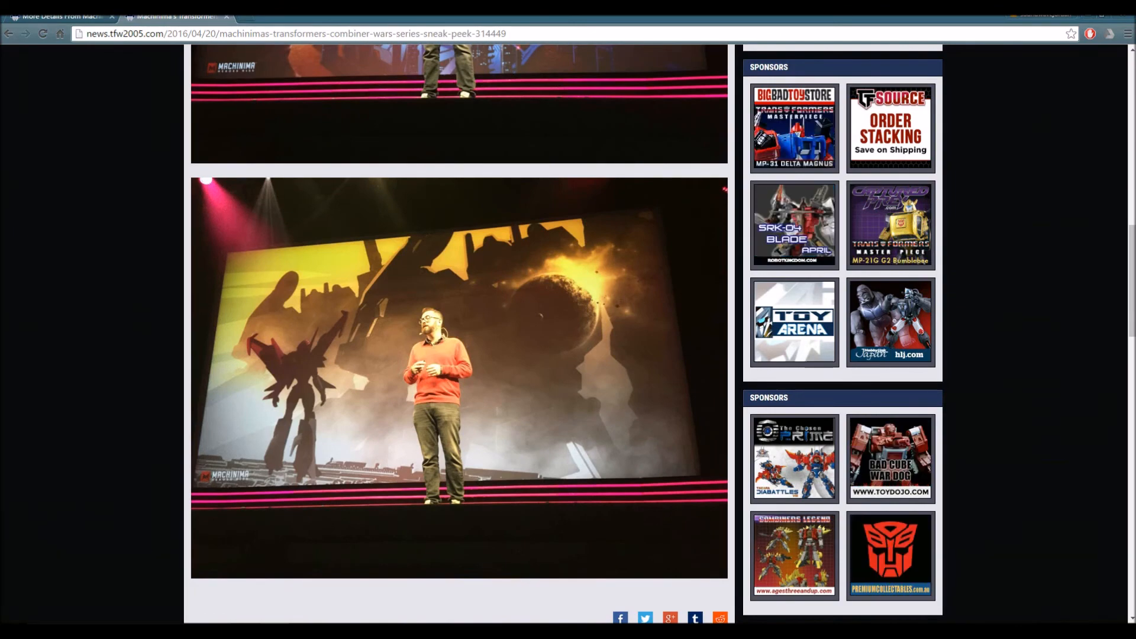
scroll("up", 3)
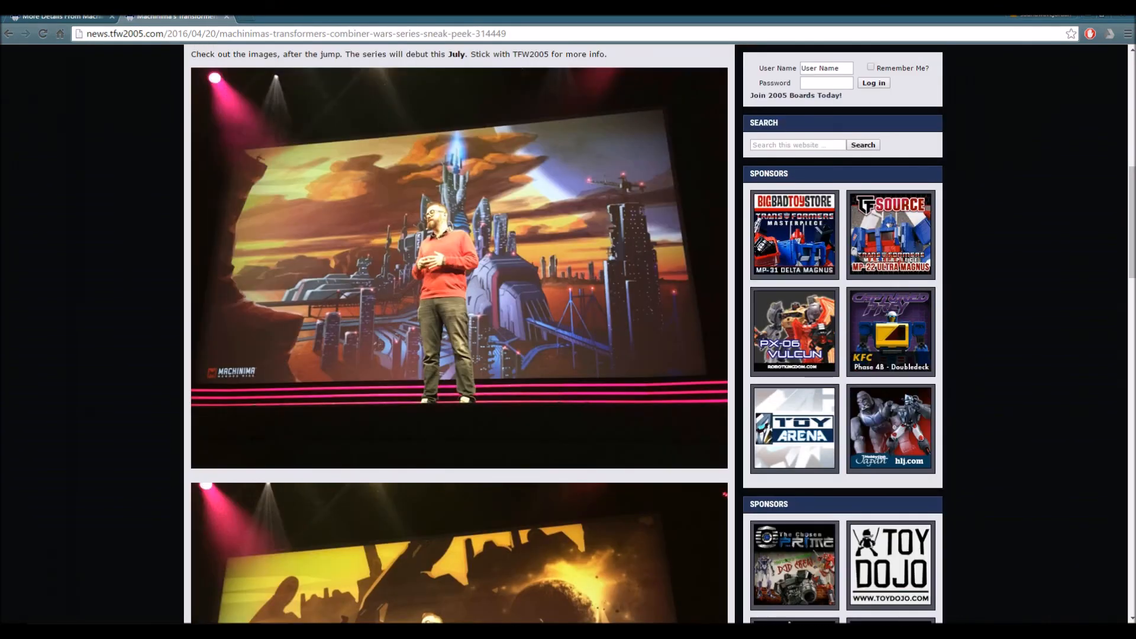
scroll("up", 3)
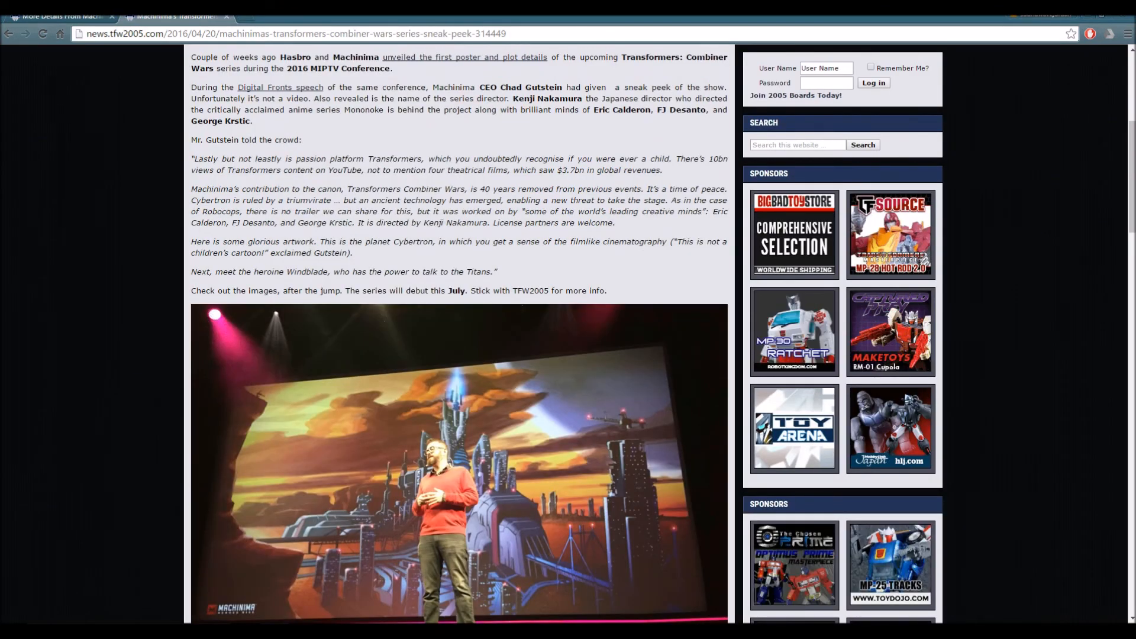
scroll("down", 3)
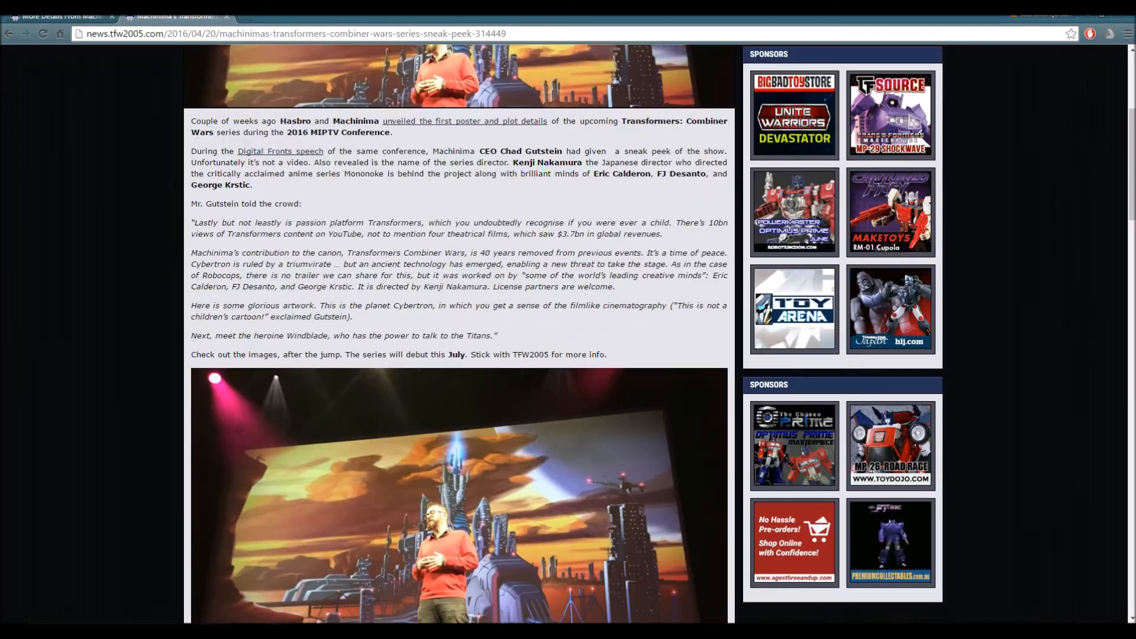
scroll("down", 3)
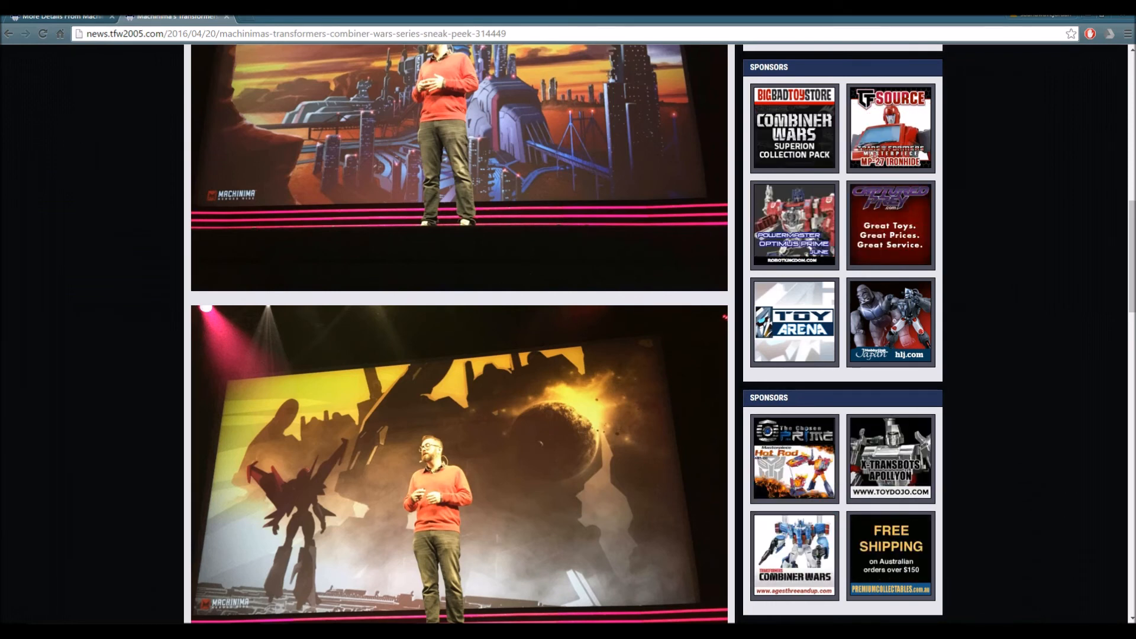
scroll("down", 3)
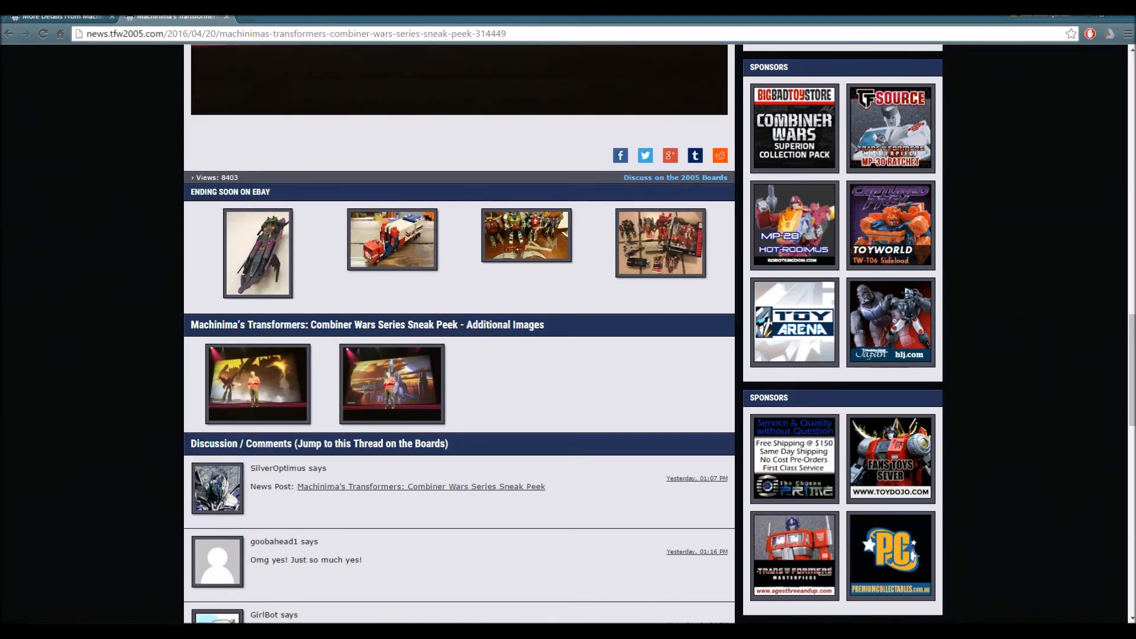
scroll("up", 3)
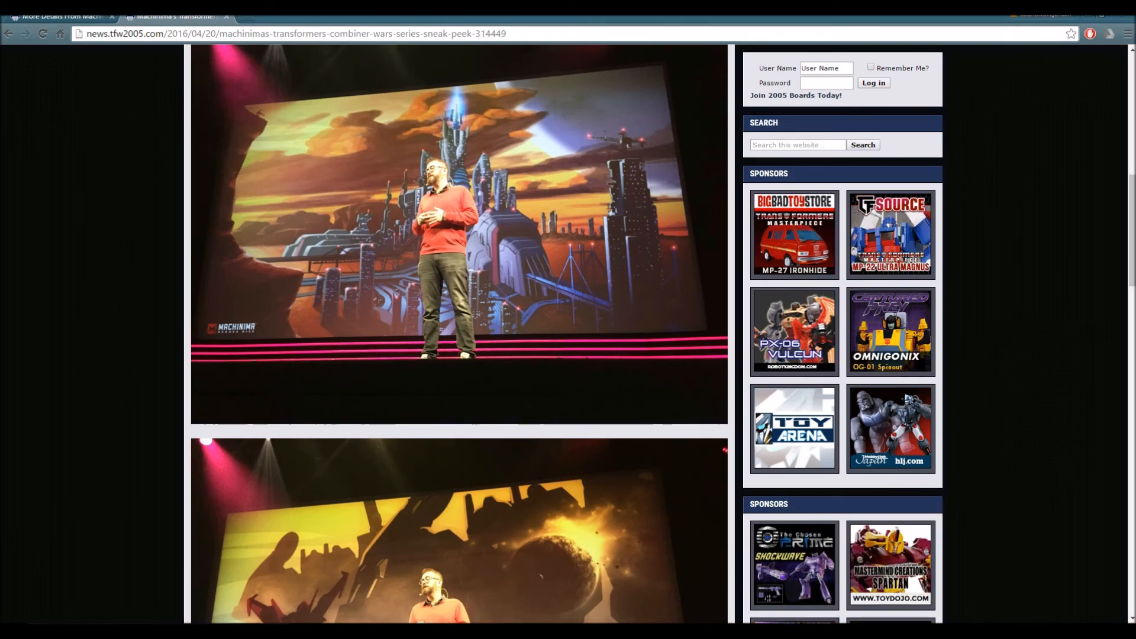
scroll("up", 3)
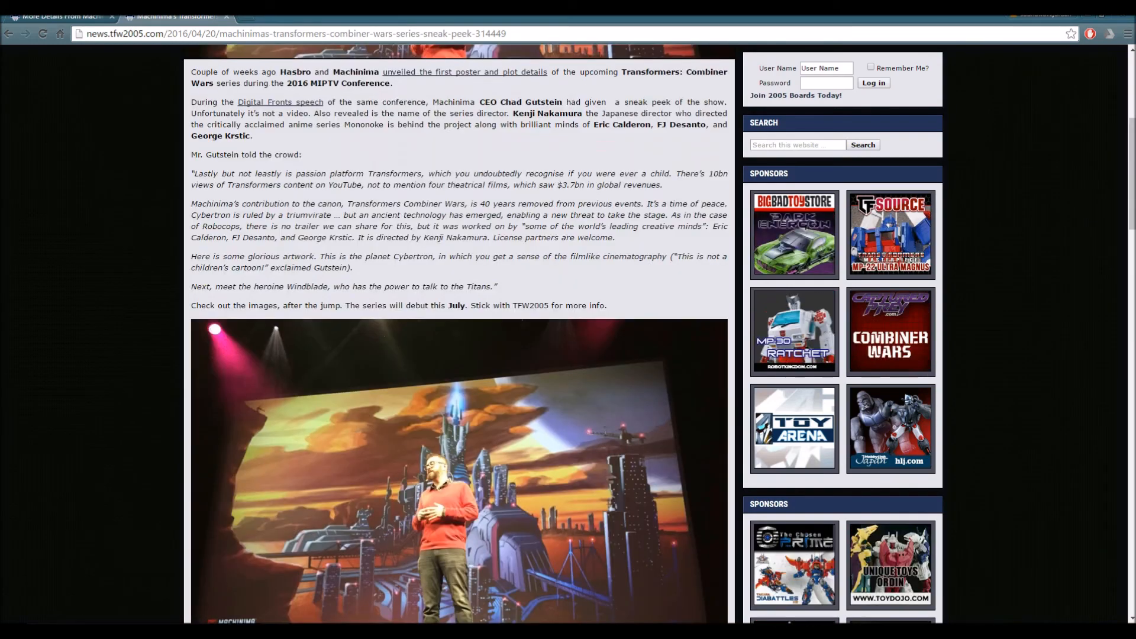
scroll("up", 3)
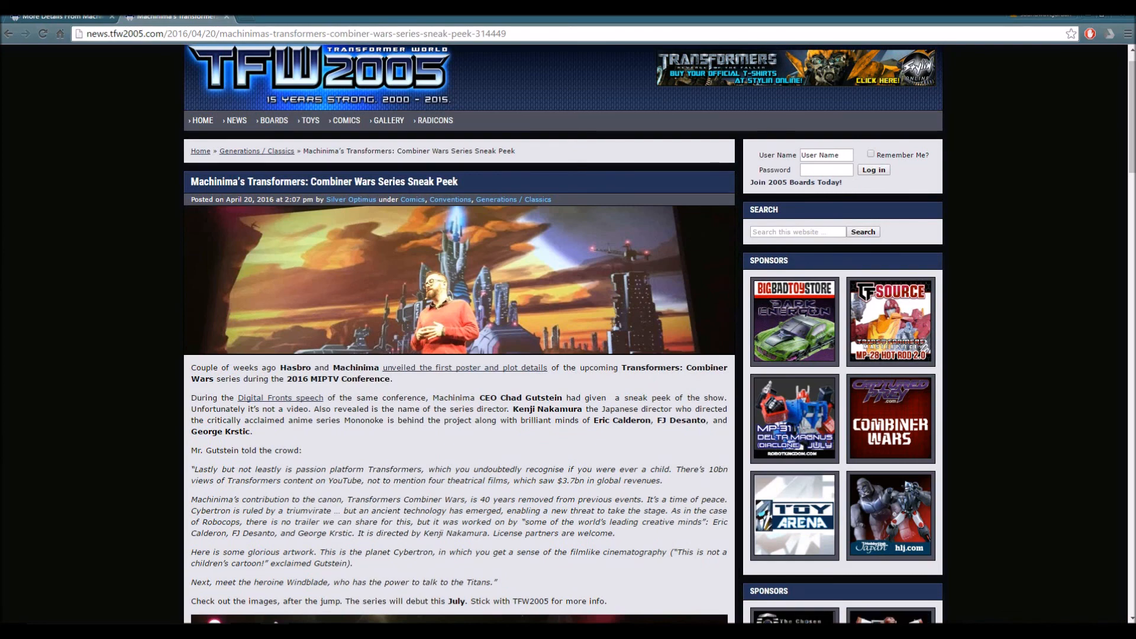
Return to the earlier series-details article and enlarge its Windblade Combiner Wars poster
left_click(464, 367)
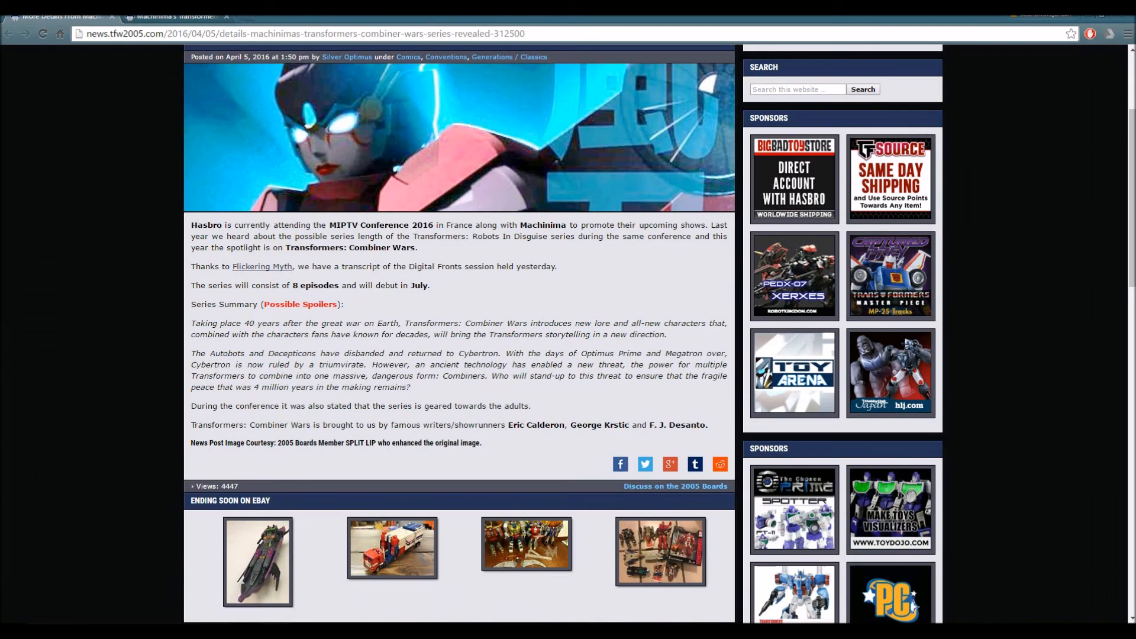
left_click(459, 136)
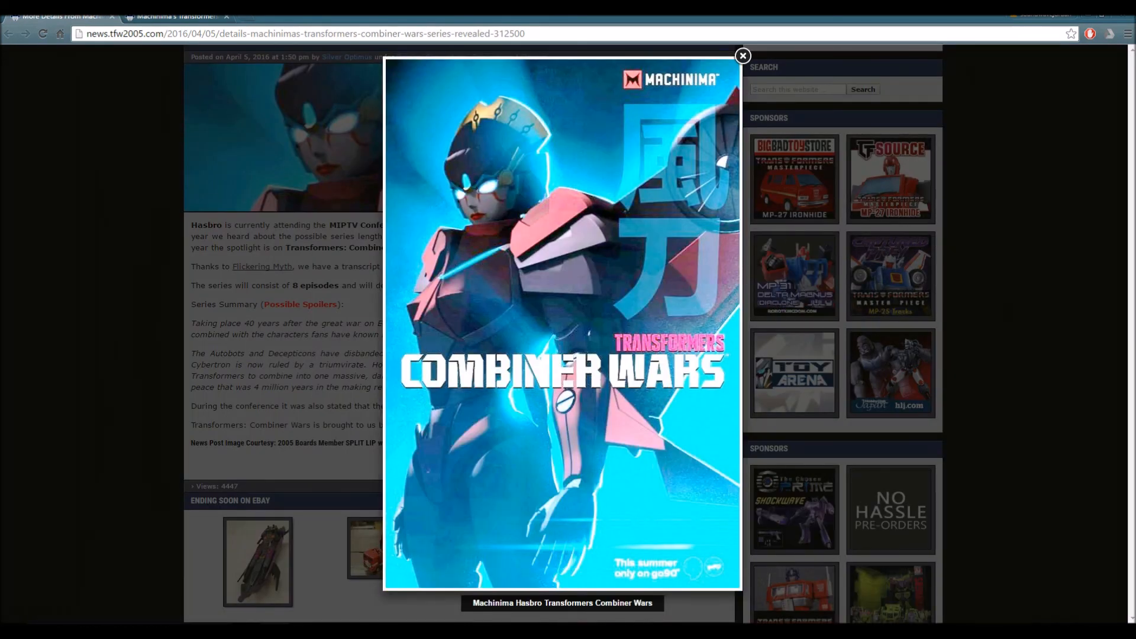